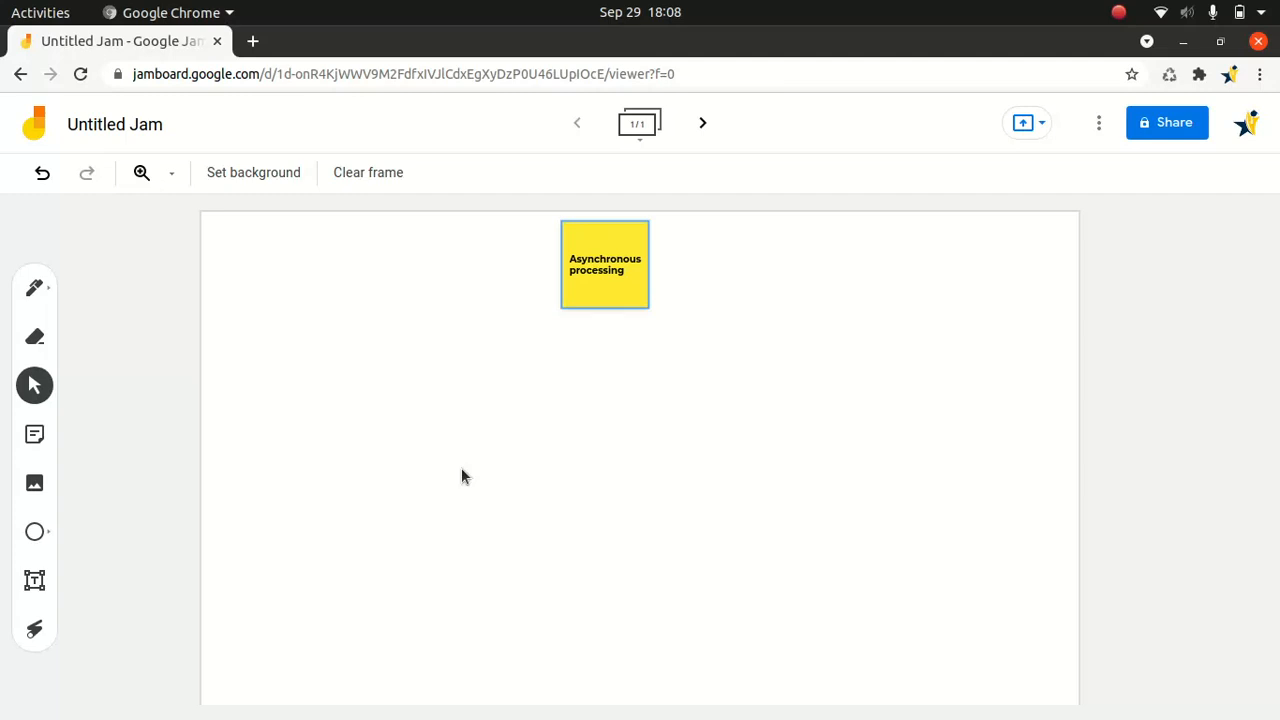
{"action": "mouse_move", "coordinate": [458, 473]}
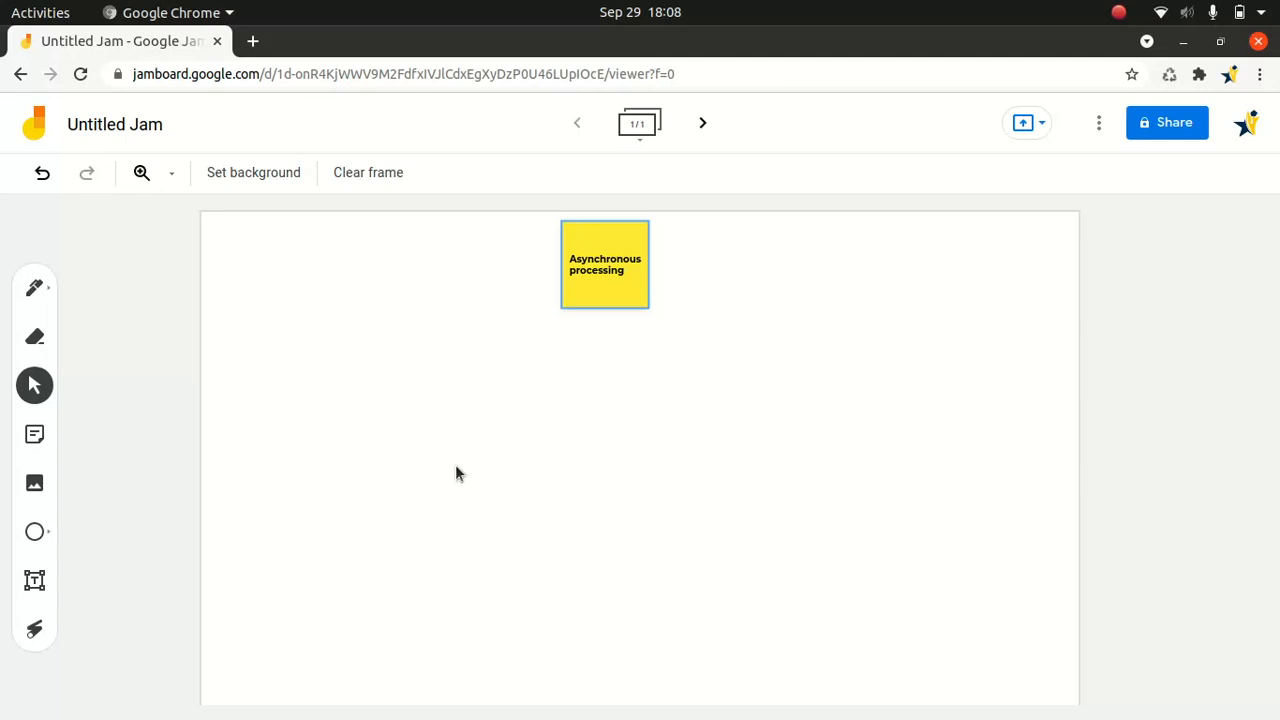
Step: Draw a short vertical pen stroke below-left of the Asynchronous processing sticky note
{"action": "left_click", "coordinate": [34, 288]}
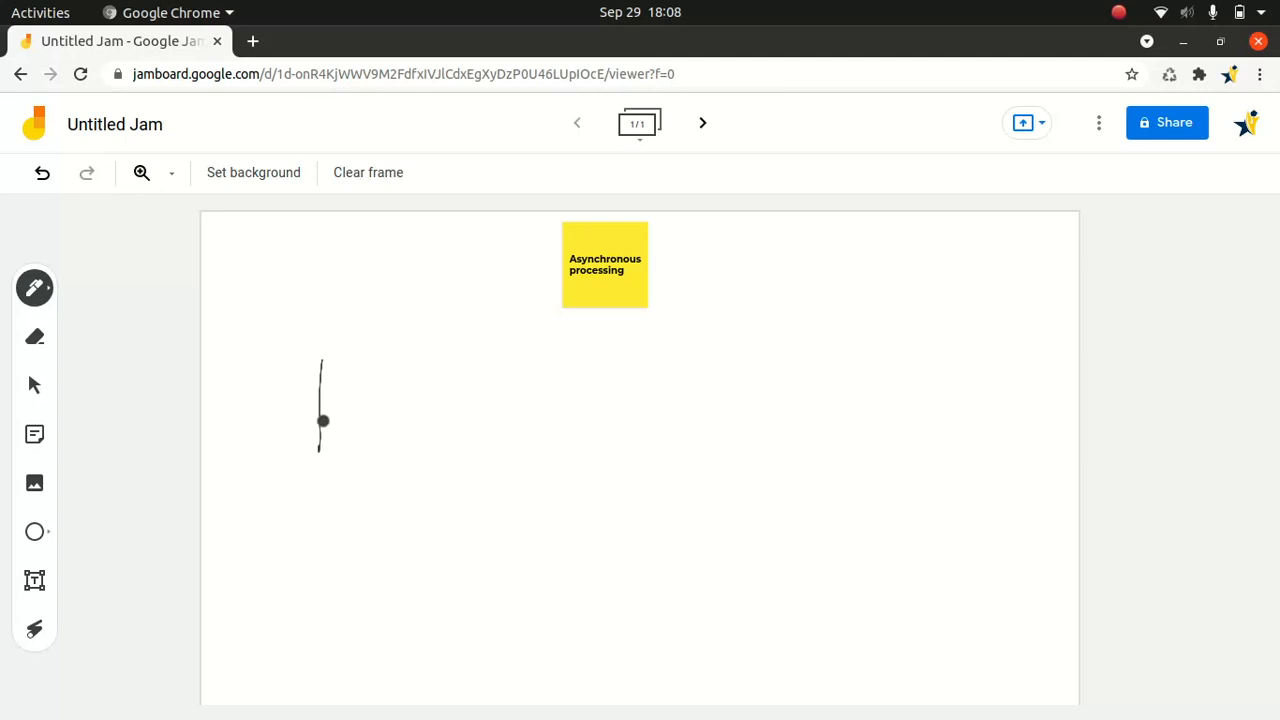
Step: Sketch a box labelled S, a box labelled SAP, and a rounded shape linked under the S box
{"action": "left_click_drag", "start_coordinate": [320, 355], "coordinate": [455, 445]}
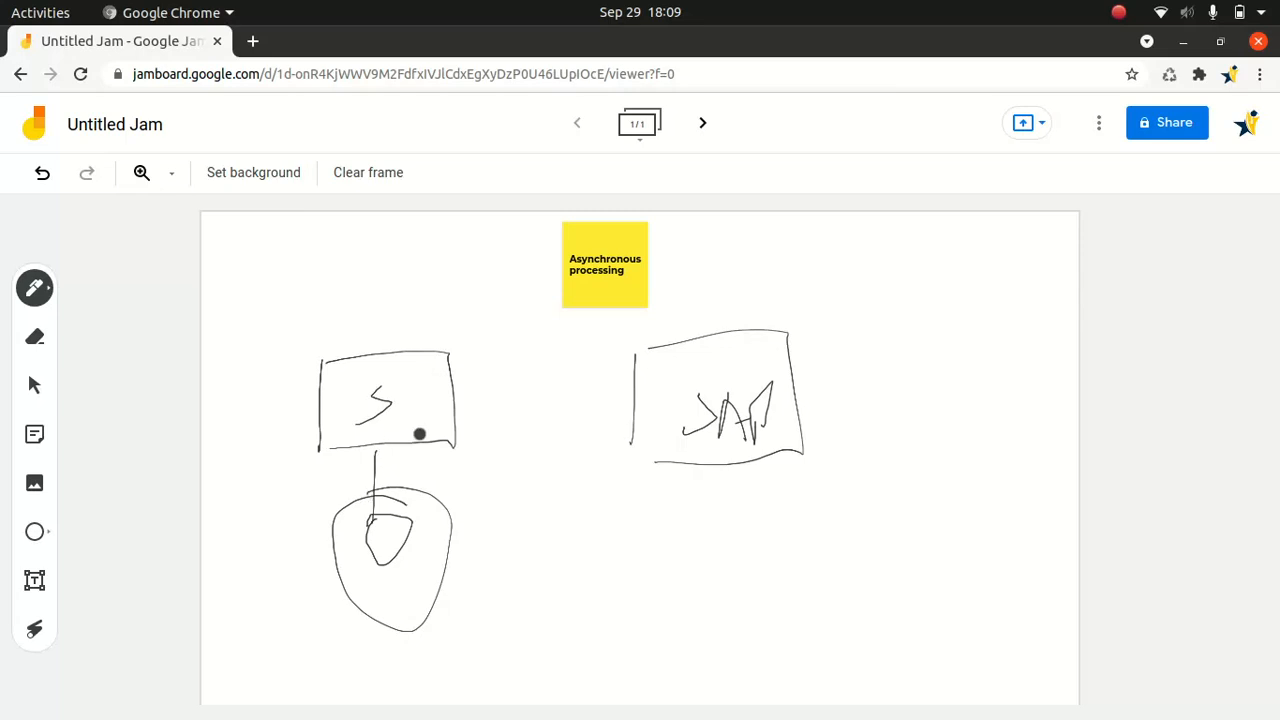
{"action": "mouse_move", "coordinate": [460, 406]}
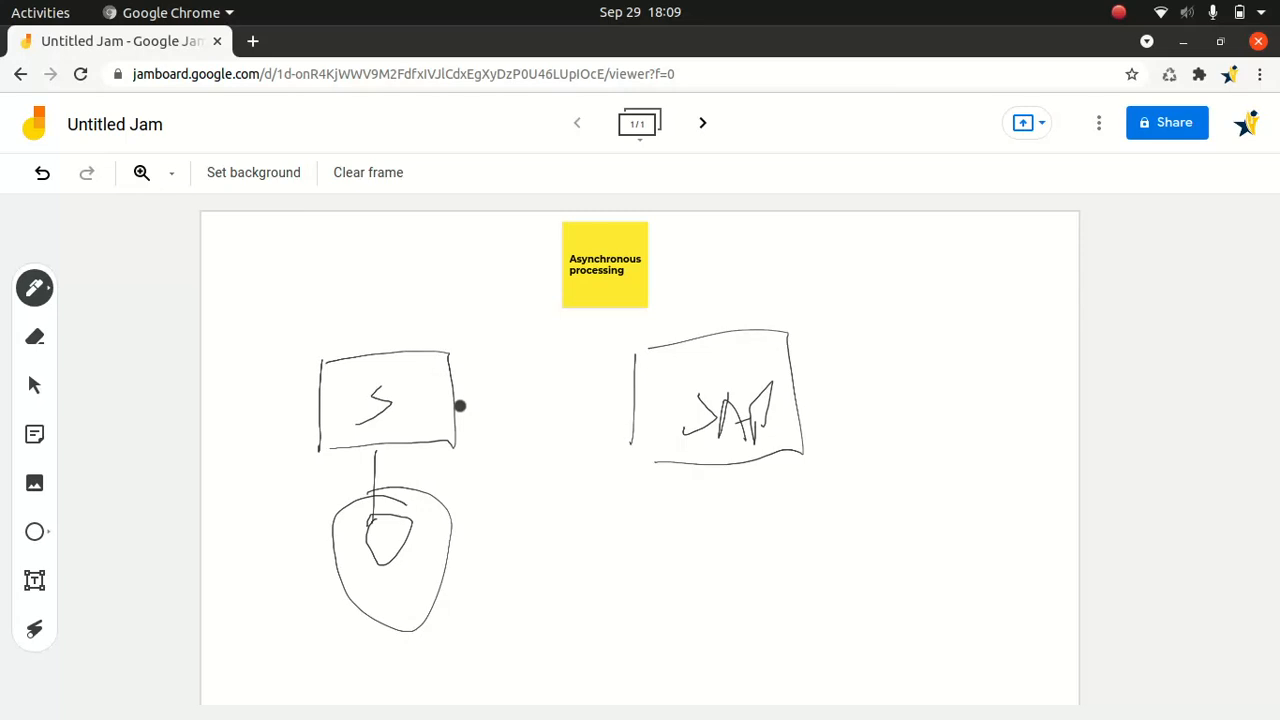
Step: Draw a curved arrow with arrowhead from the S box into the SAP box
{"action": "left_click_drag", "start_coordinate": [460, 405], "coordinate": [612, 386]}
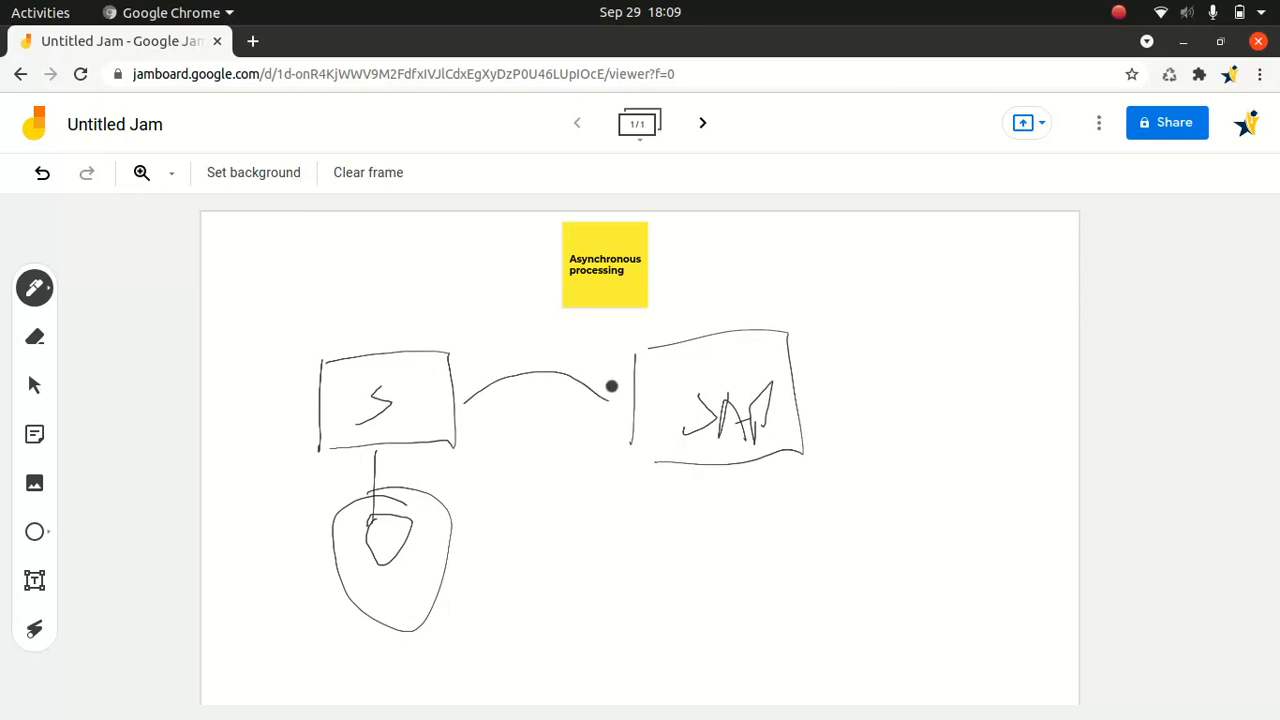
{"action": "left_click_drag", "start_coordinate": [611, 386], "coordinate": [597, 410]}
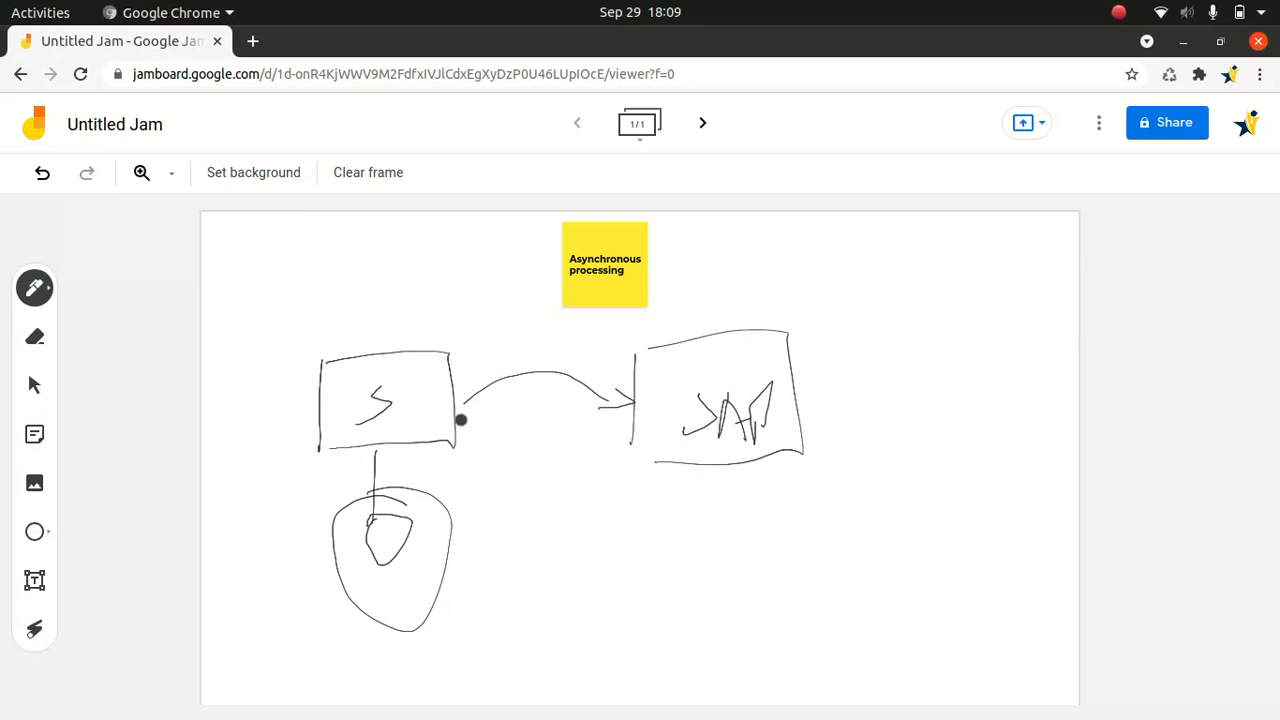
{"action": "mouse_move", "coordinate": [447, 431]}
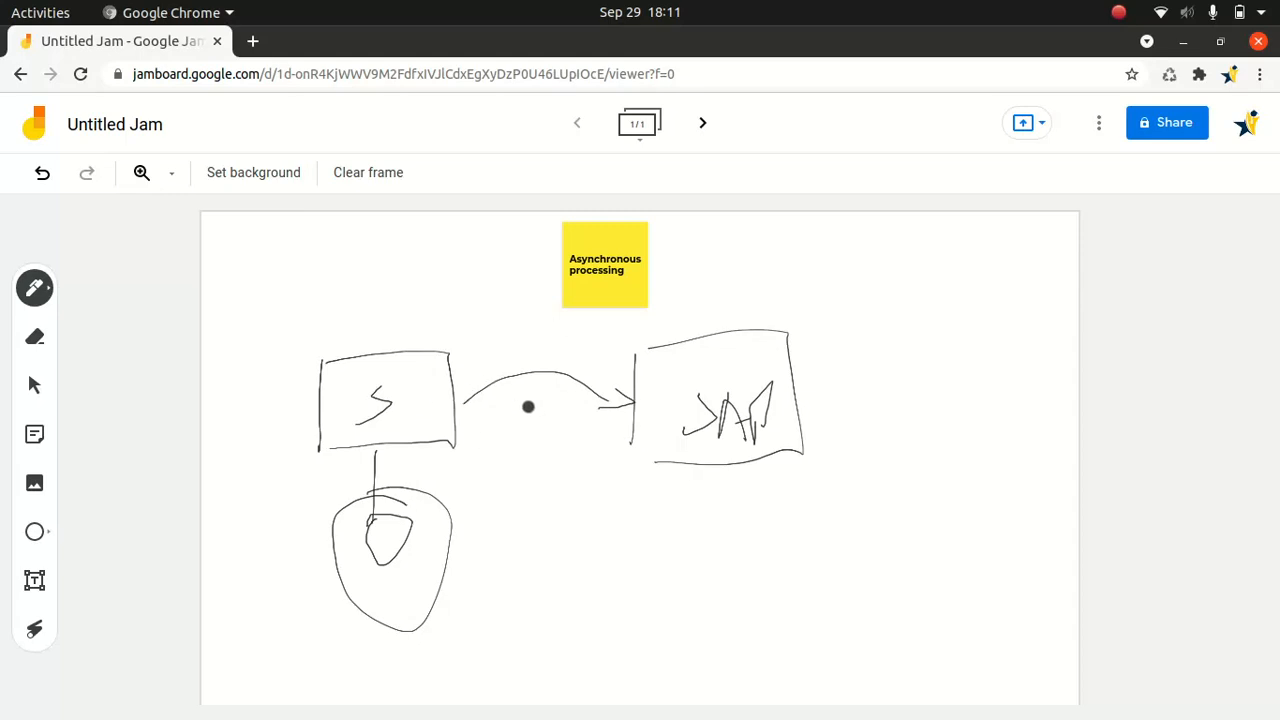
{"action": "mouse_move", "coordinate": [725, 393]}
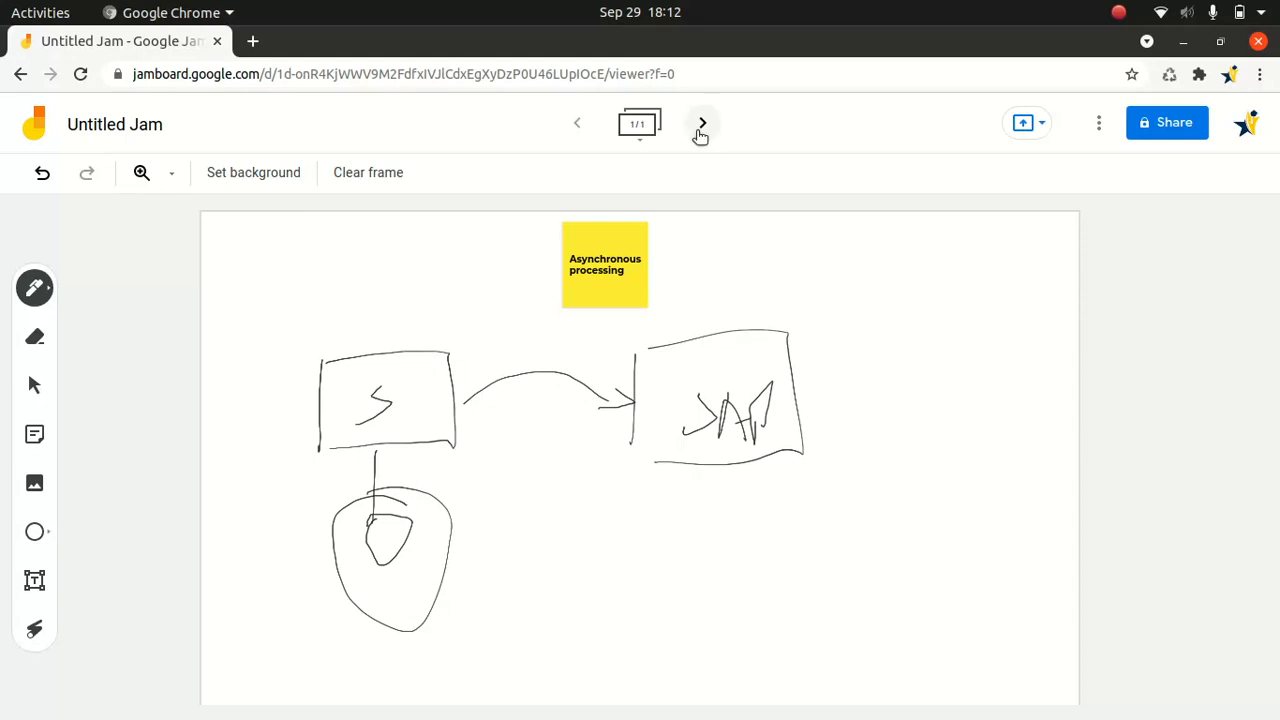
Step: Add frame 2 with yellow sticky notes 'Future Methods' and 'Batch Apex'
{"action": "left_click", "coordinate": [701, 123]}
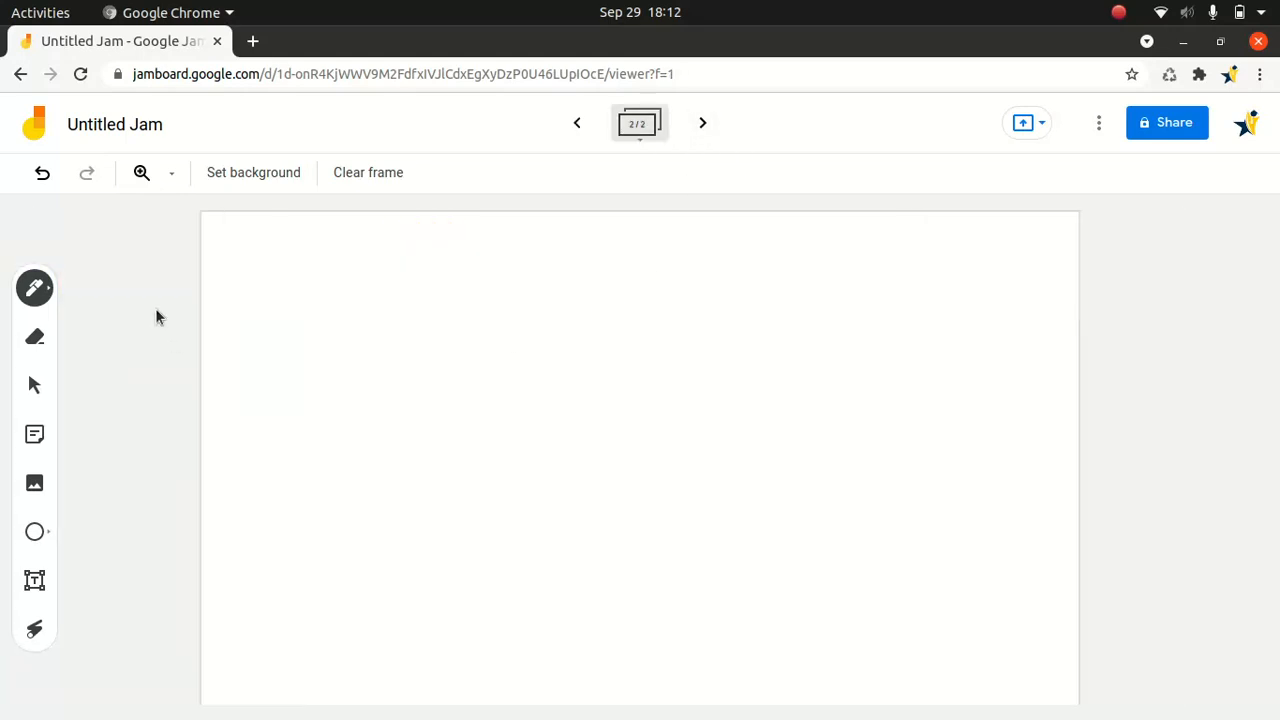
{"action": "left_click", "coordinate": [34, 433]}
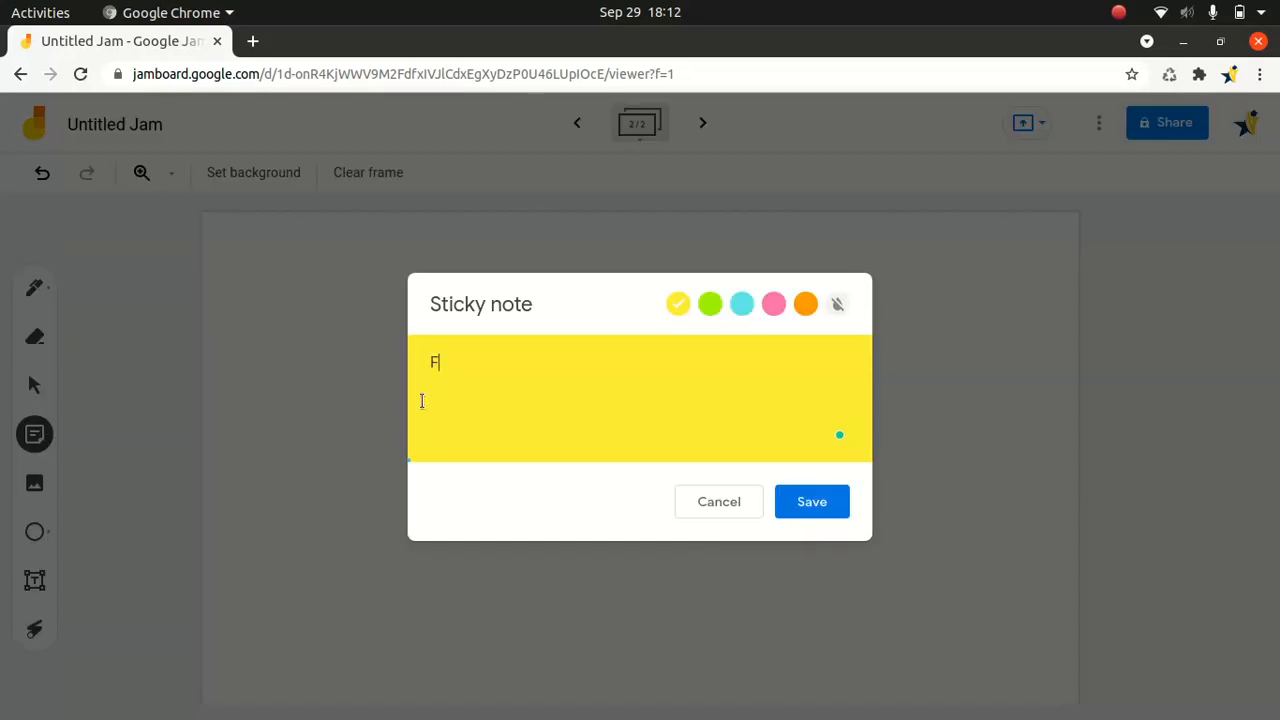
{"action": "type", "text": "uture Meth"}
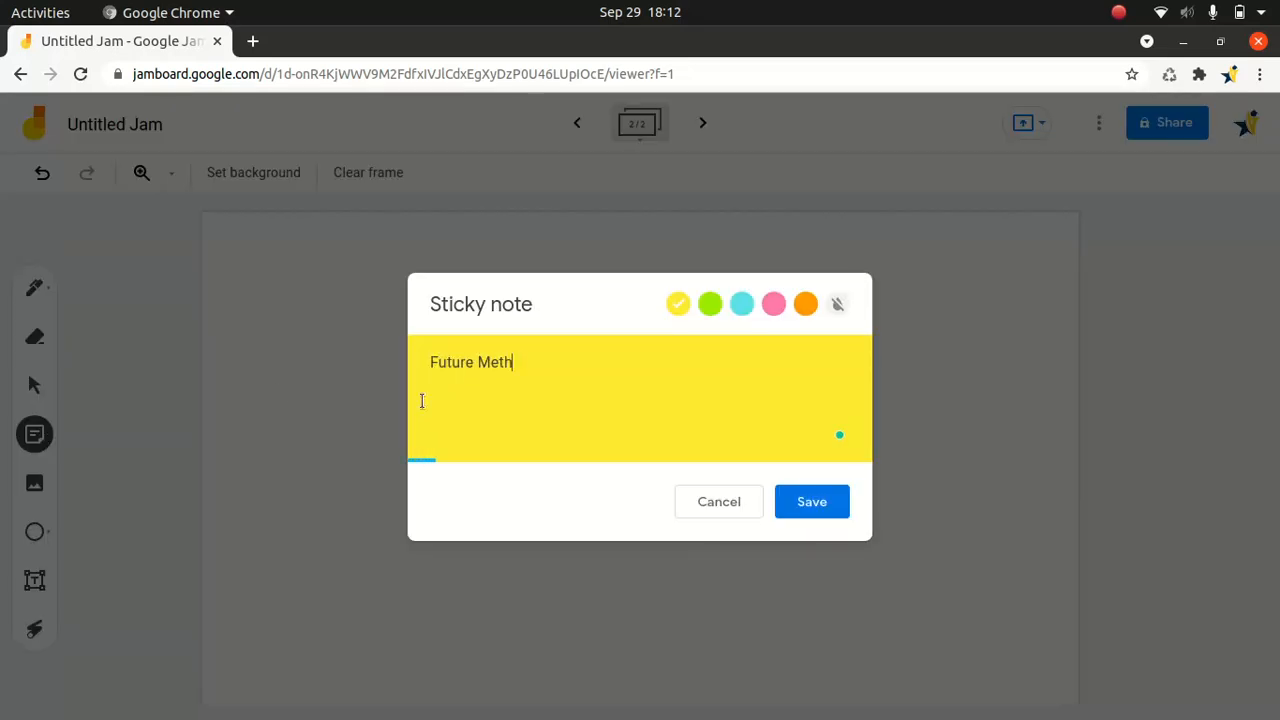
{"action": "left_click", "coordinate": [811, 501]}
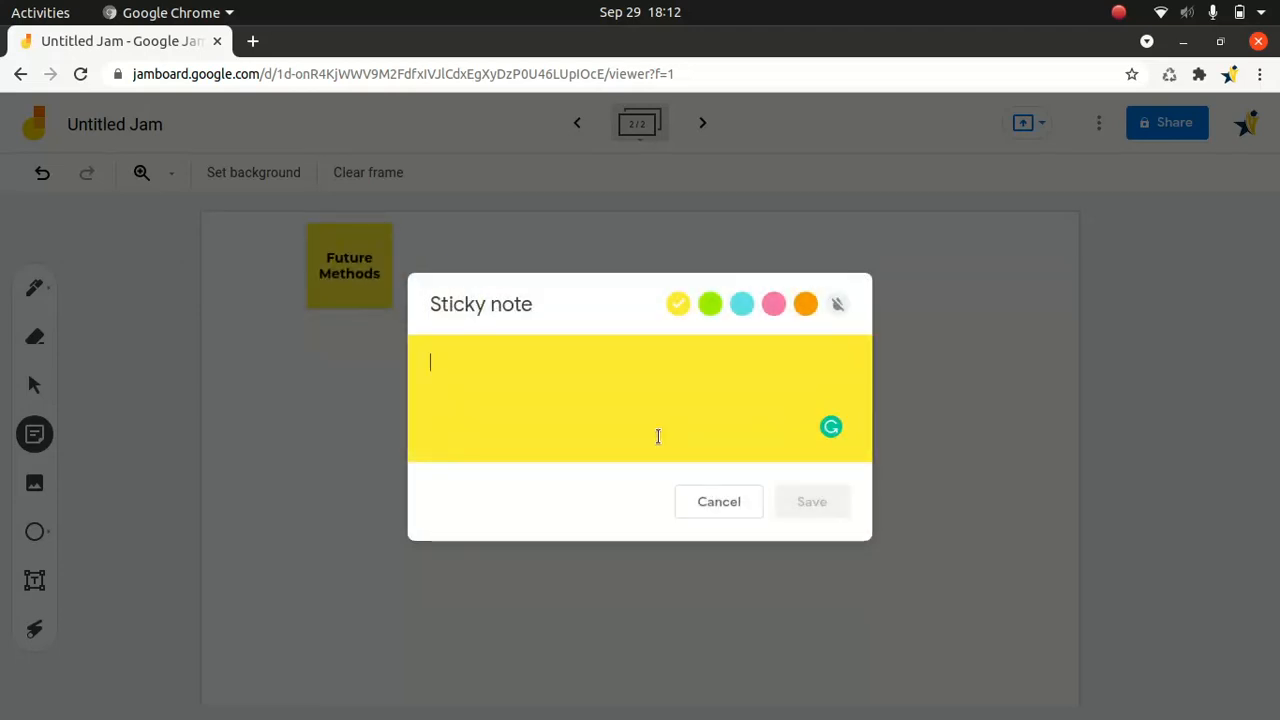
{"action": "type", "text": "Batch Apex"}
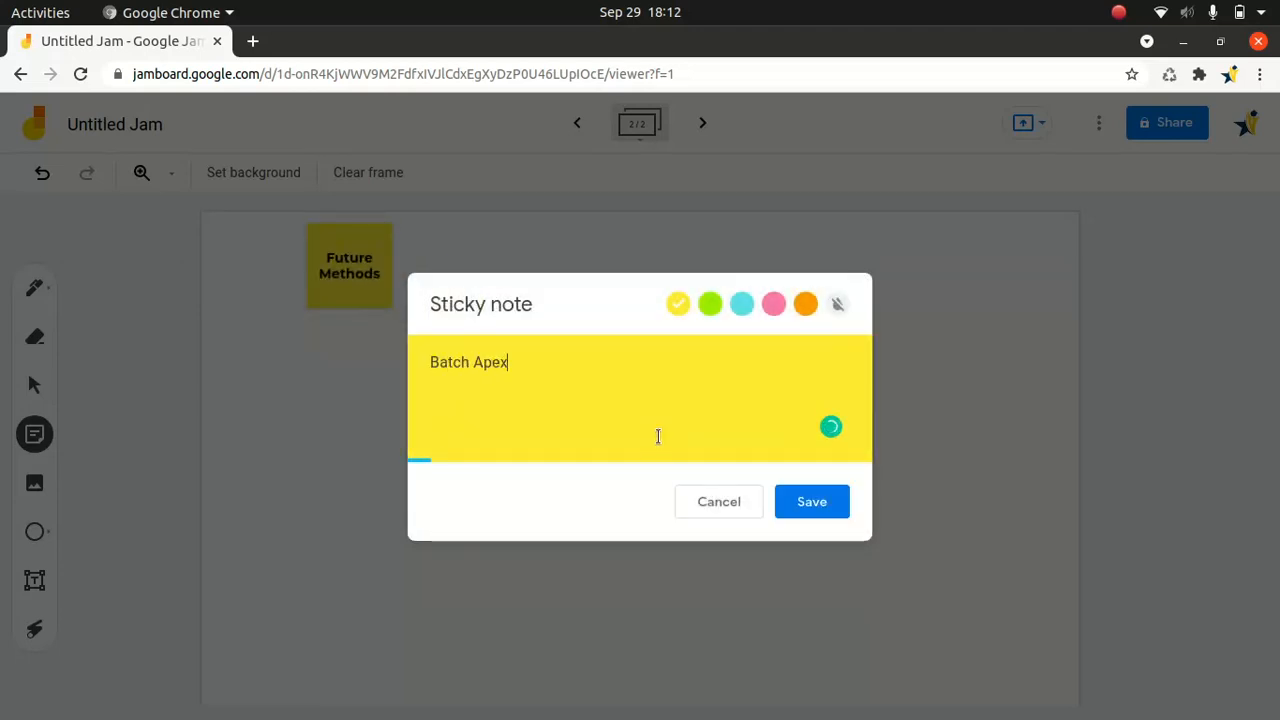
{"action": "left_click", "coordinate": [811, 501]}
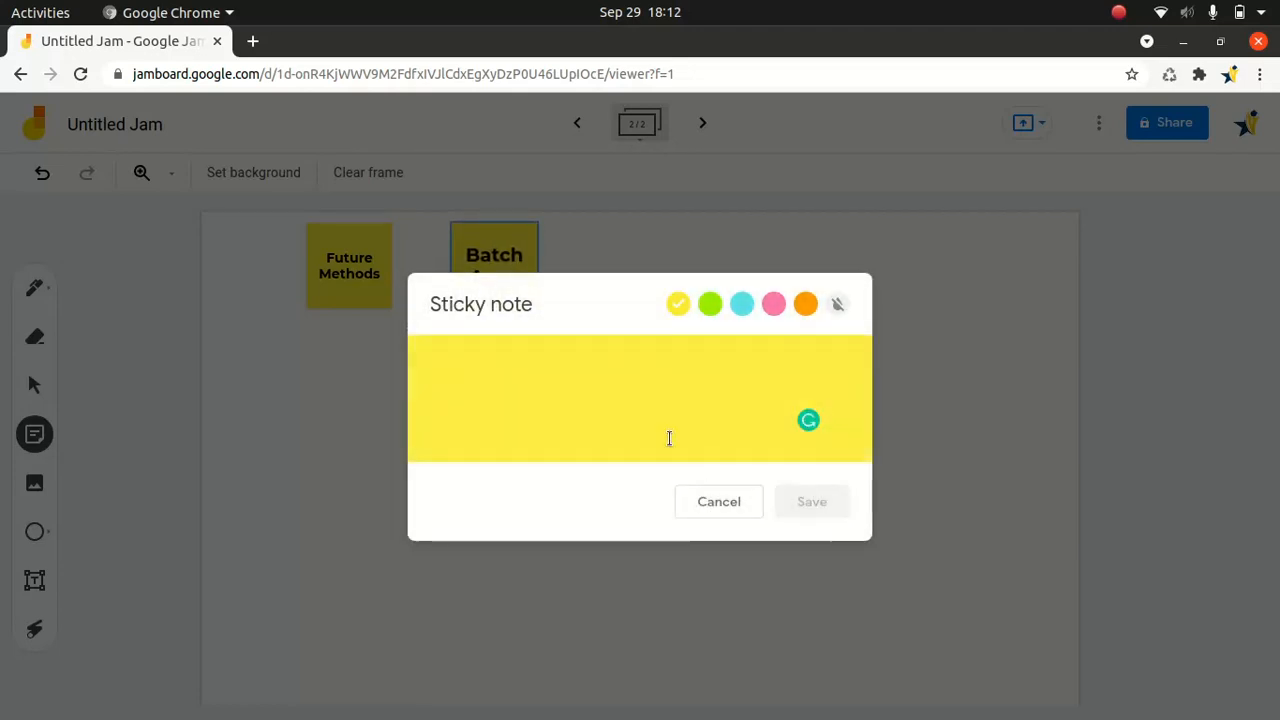
Step: Start a third sticky note reading 'Queueable Apex', correcting the 'Qeue' misspelling
{"action": "type", "text": "Q"}
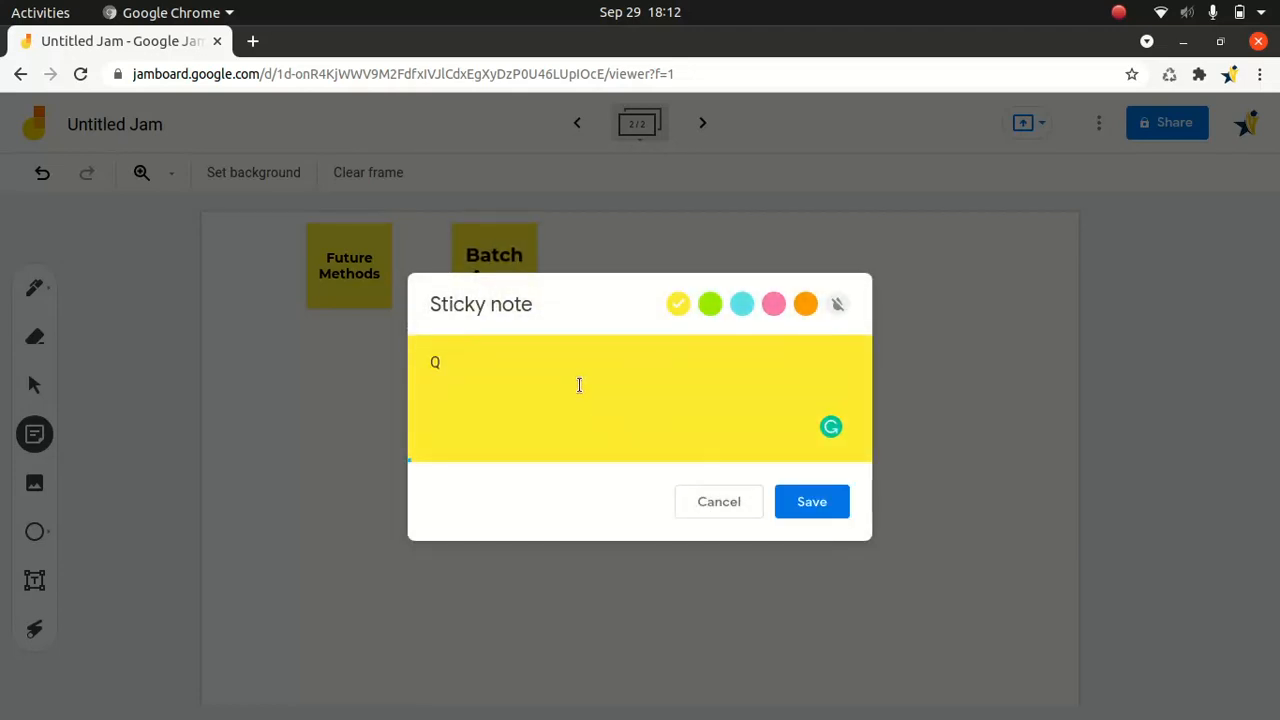
{"action": "type", "text": "eue"}
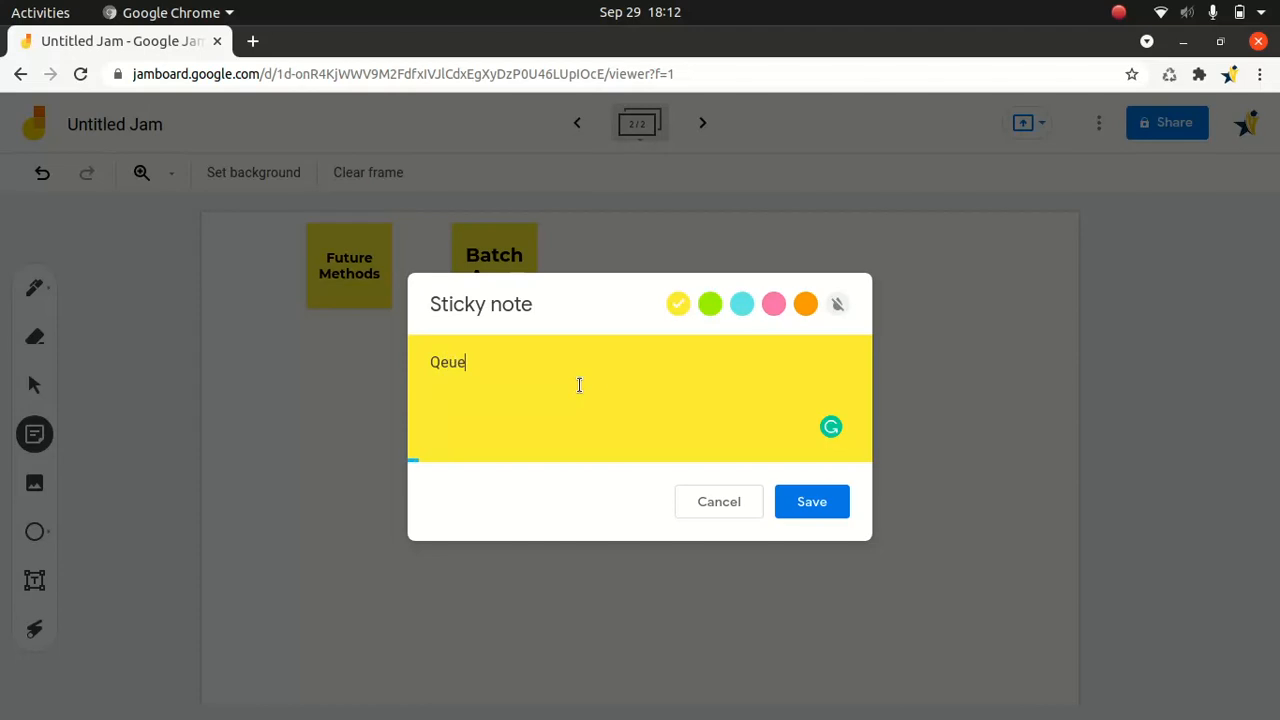
{"action": "key", "text": "BackSpace"}
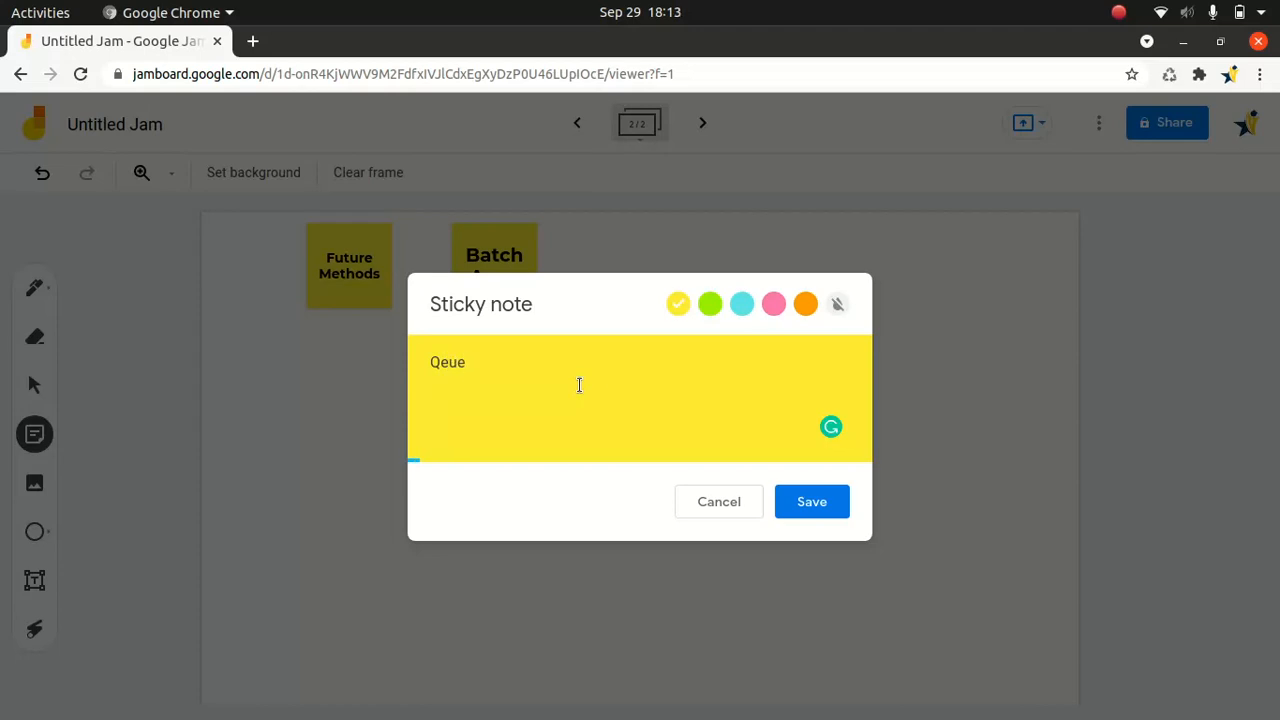
{"action": "left_click", "coordinate": [460, 362]}
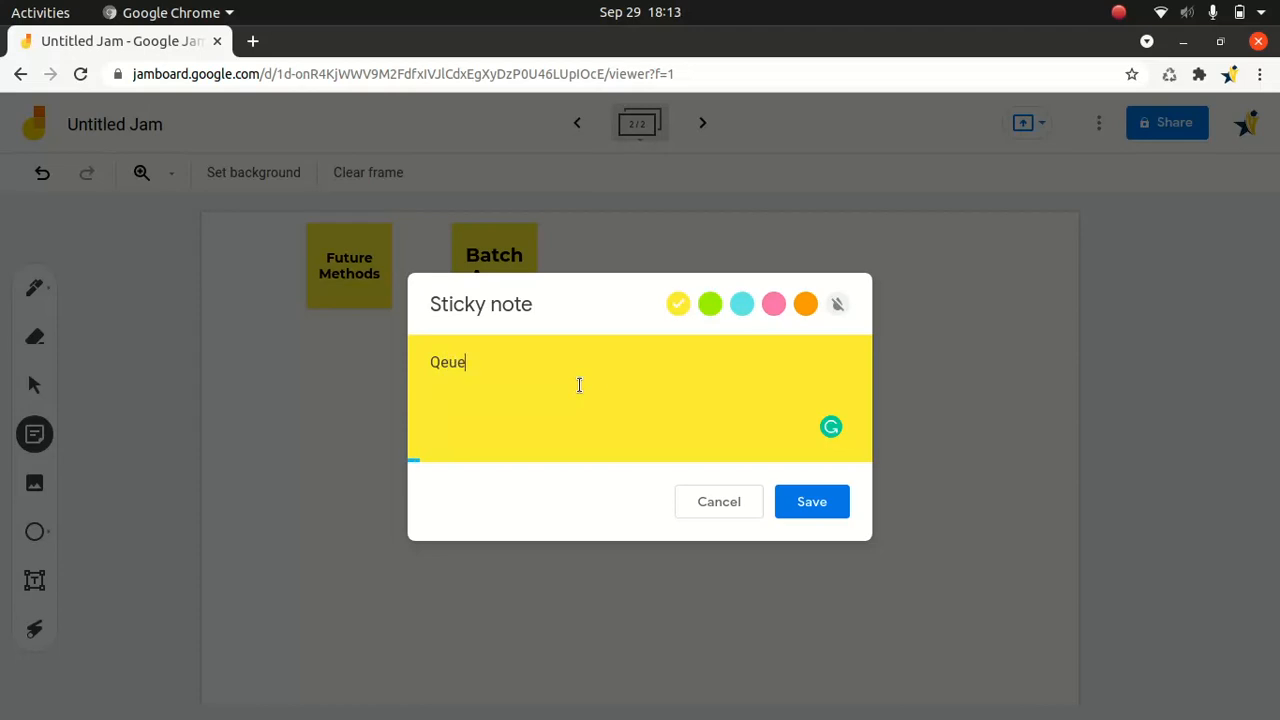
{"action": "type", "text": "able"}
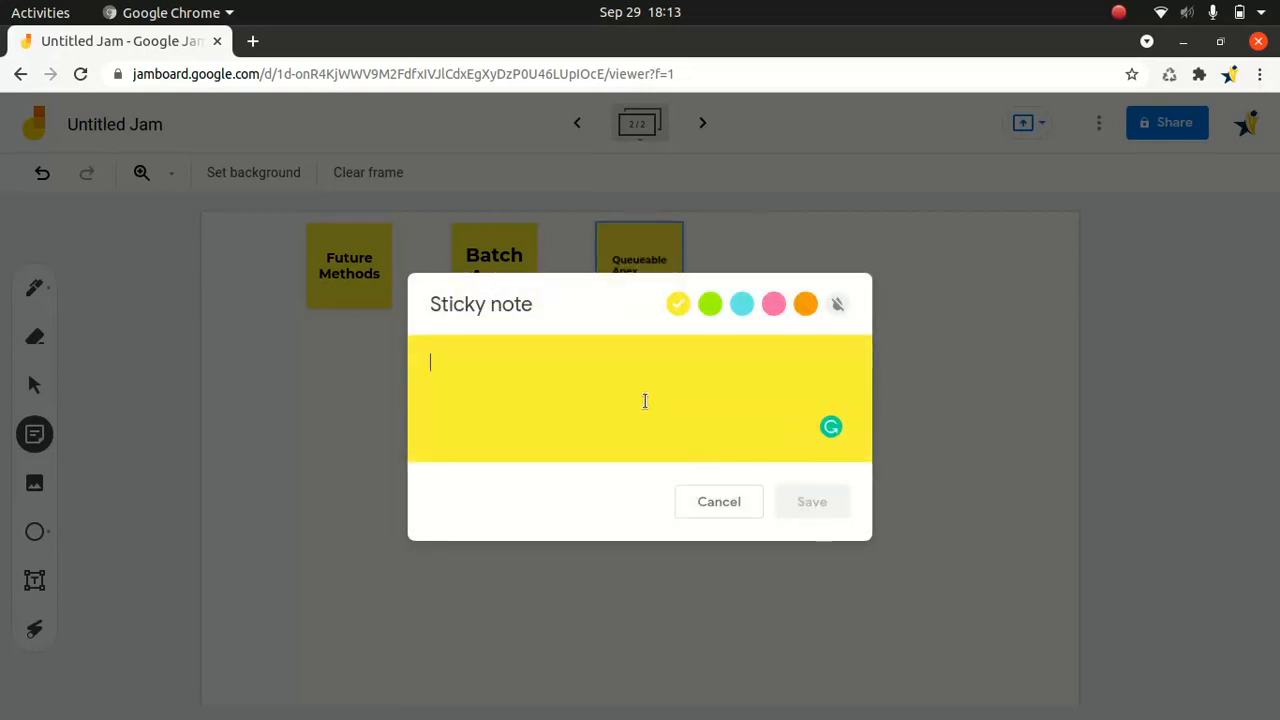
Step: Save a fourth sticky note reading 'Scheduled APex' onto frame 2
{"action": "type", "text": "S"}
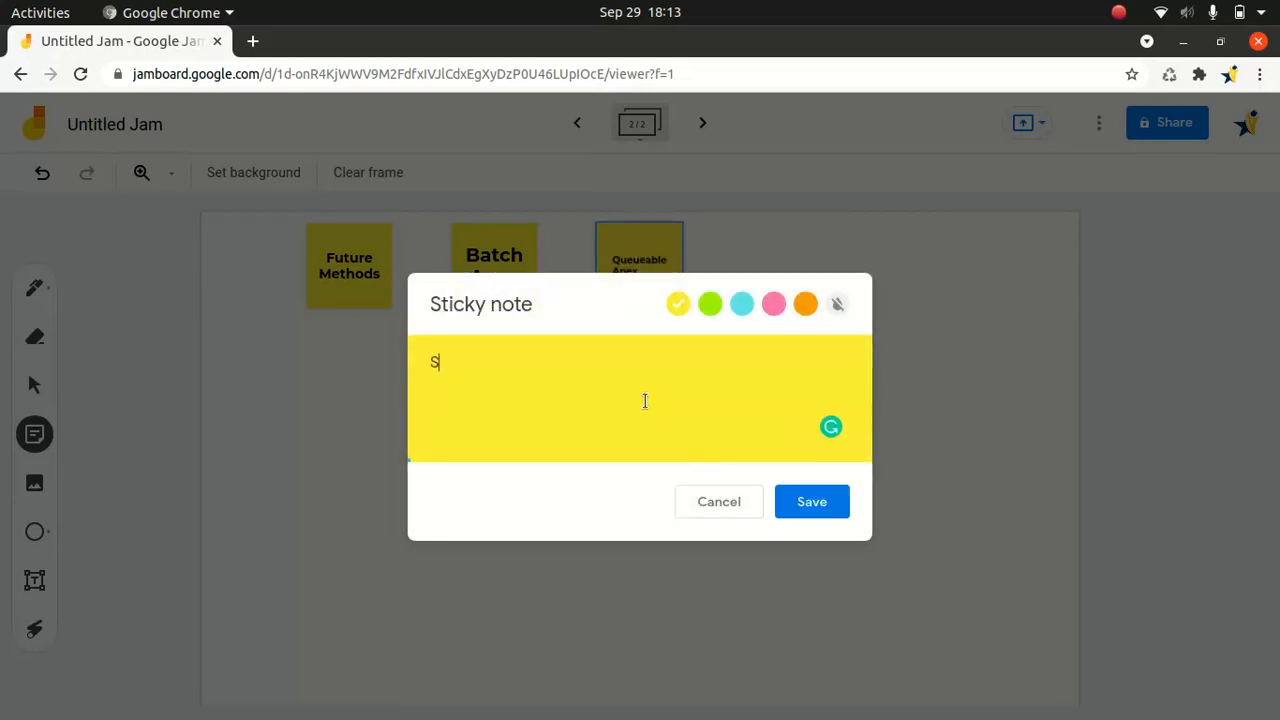
{"action": "type", "text": "cheduled APex"}
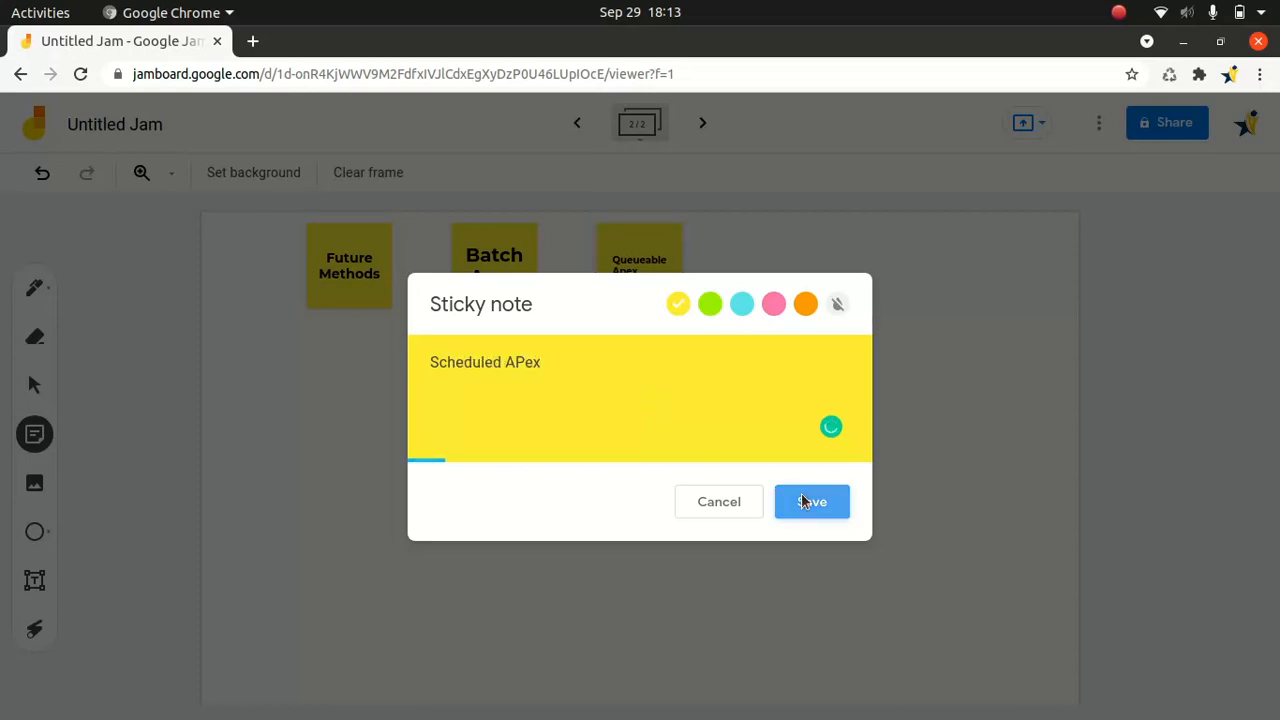
{"action": "left_click", "coordinate": [811, 501]}
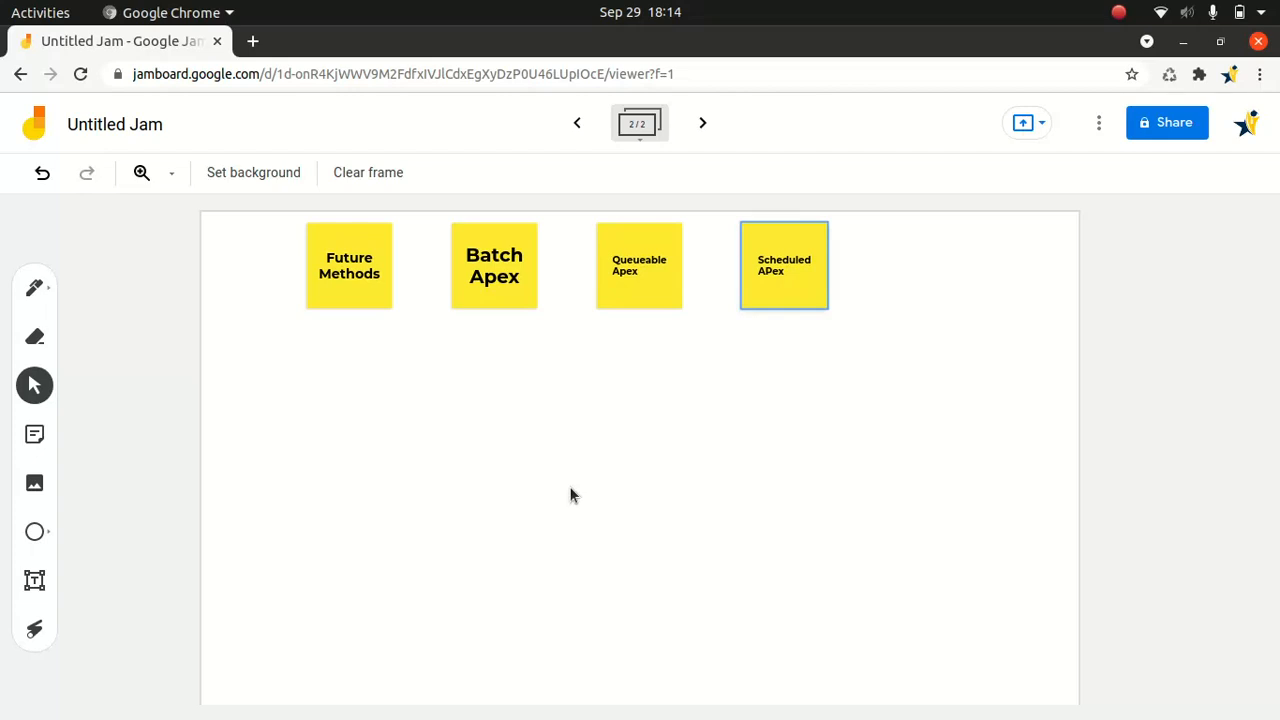
{"action": "mouse_move", "coordinate": [550, 465]}
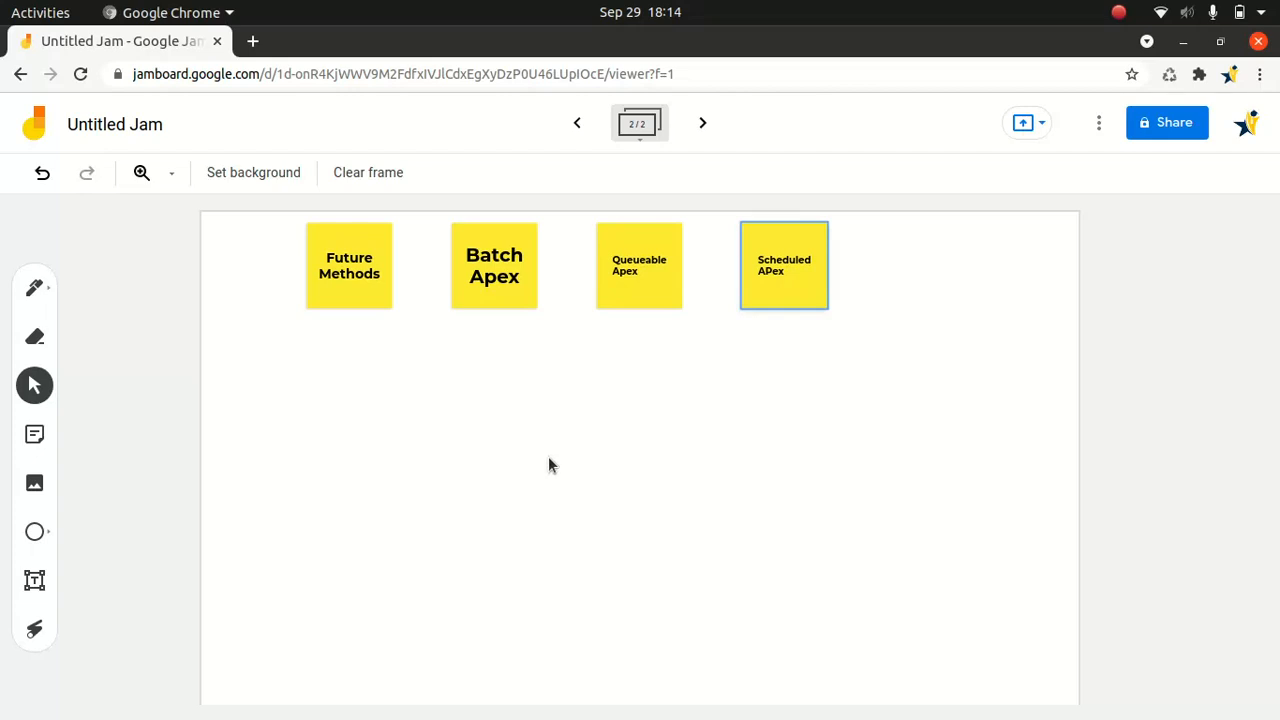
{"action": "mouse_move", "coordinate": [343, 362]}
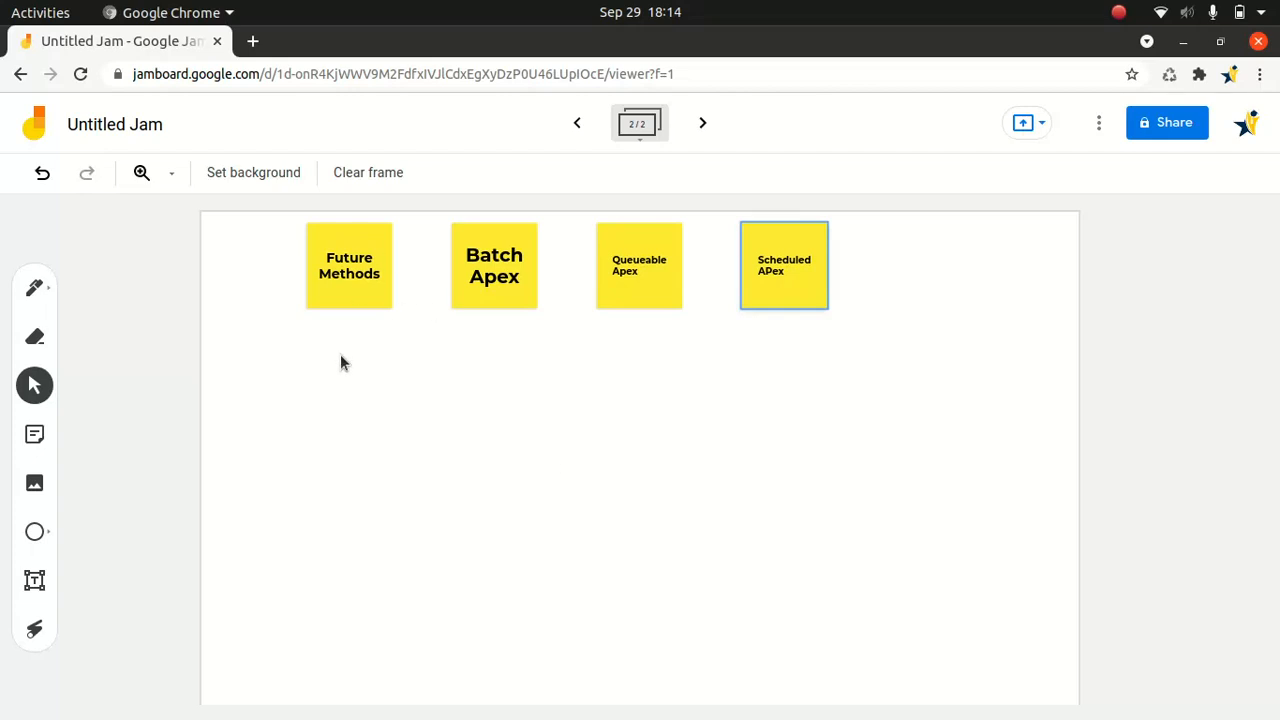